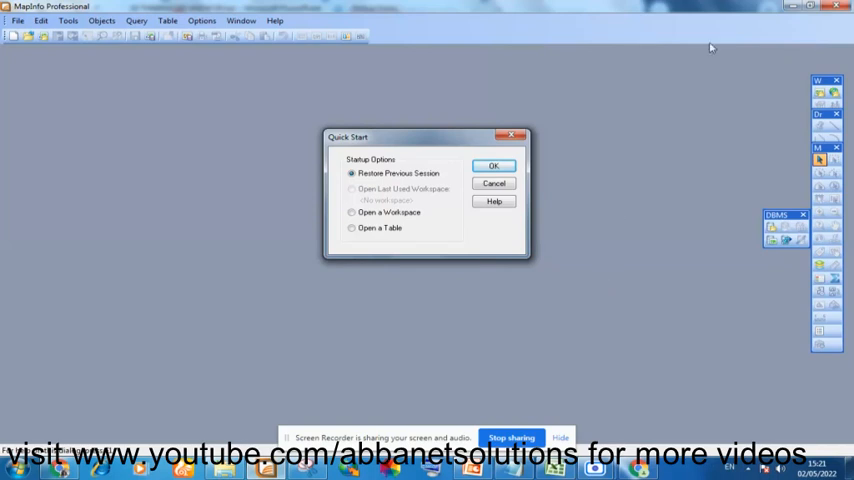
mouse_move(696, 108)
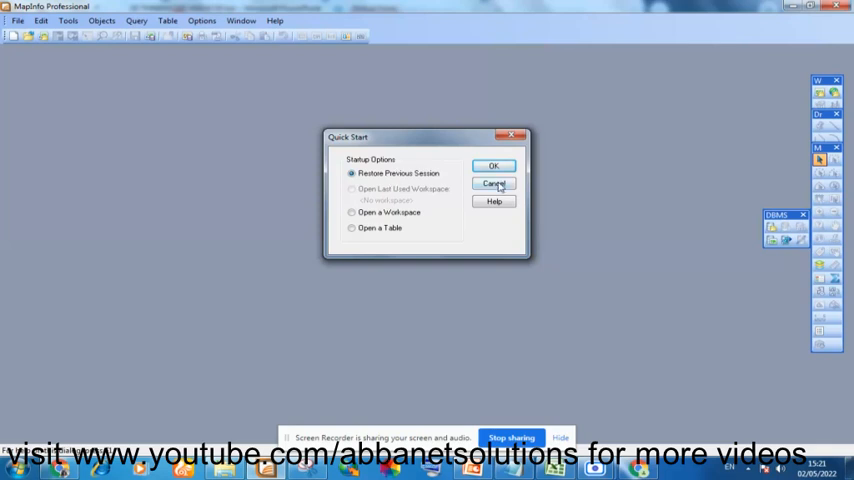
Cancel the Quick Start dialog to leave an empty MapInfo workspace.
click(492, 184)
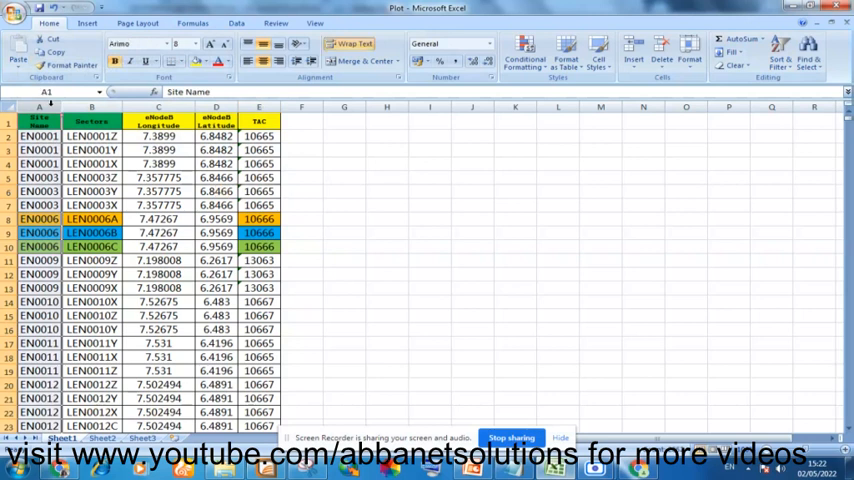
Review the Plot worksheet columns in Excel, then return to the MapInfo window.
click(92, 108)
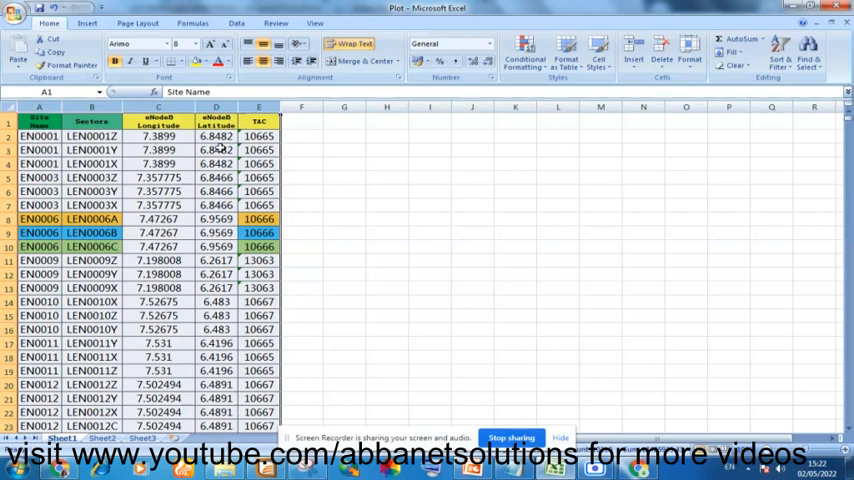
click(158, 108)
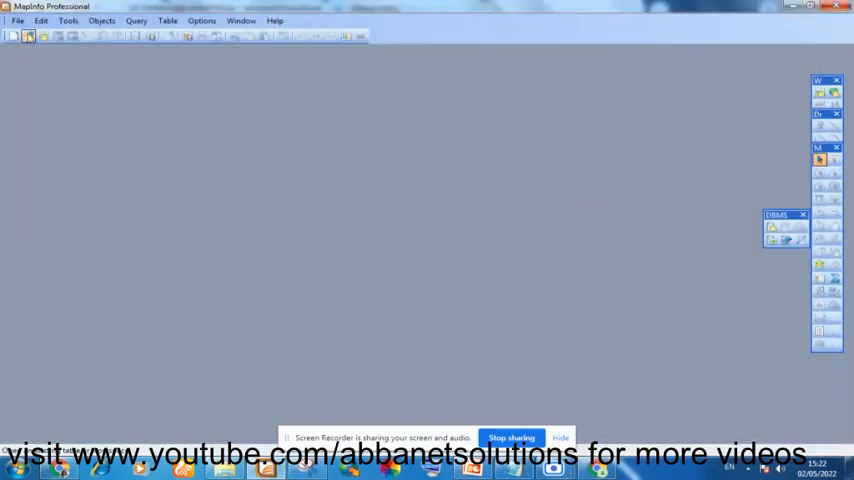
Open the Plot workbook from the Training folder with file type Microsoft Excel.
click(30, 36)
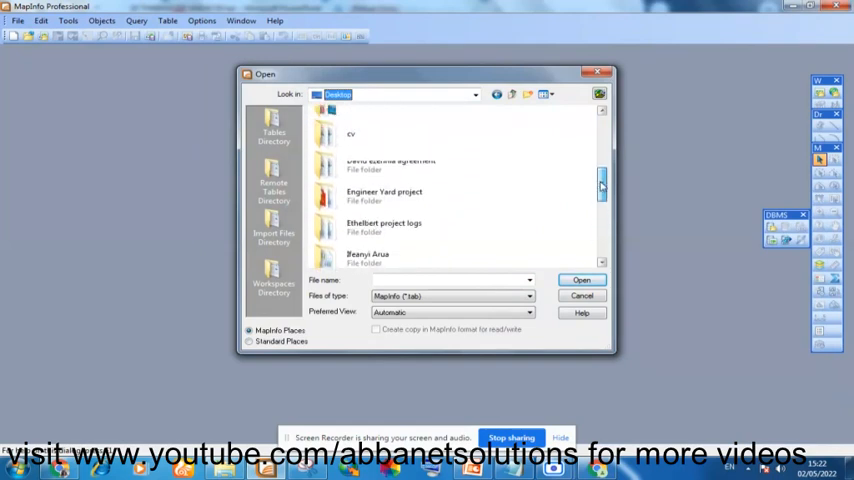
scroll(down, 3)
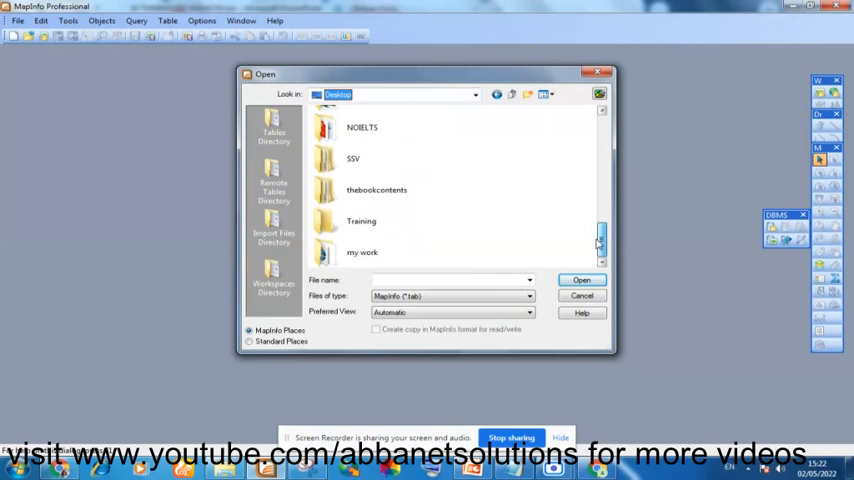
double_click(360, 220)
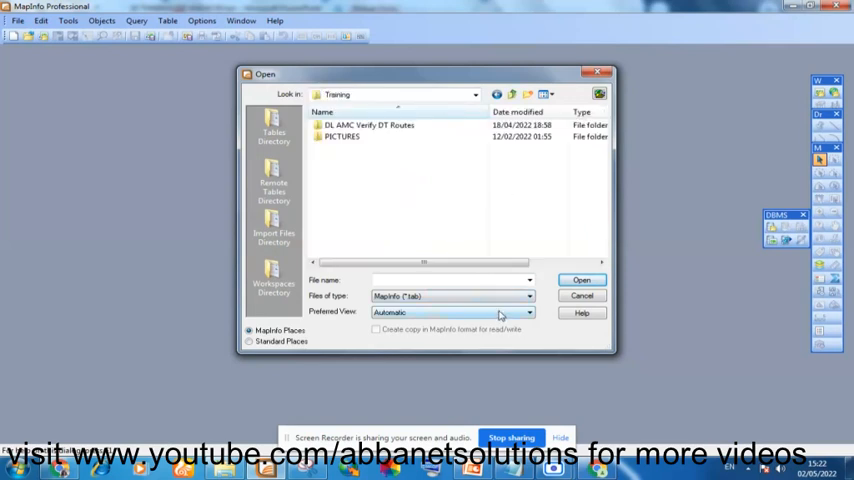
click(528, 296)
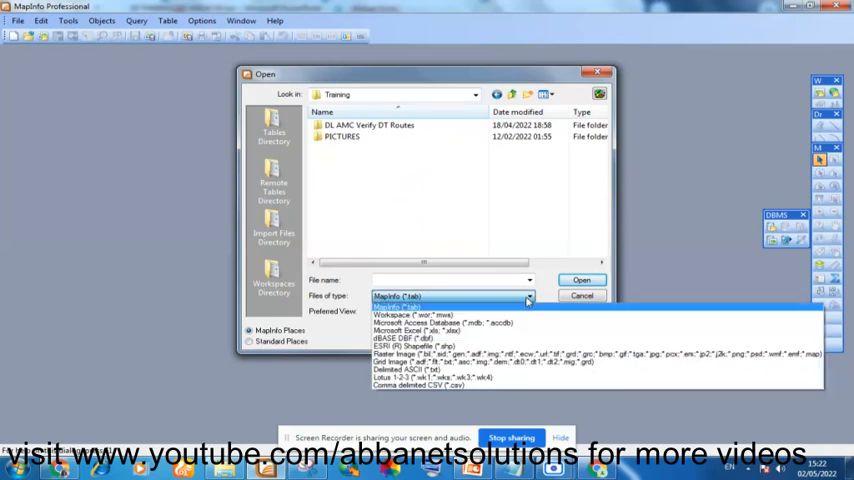
click(440, 322)
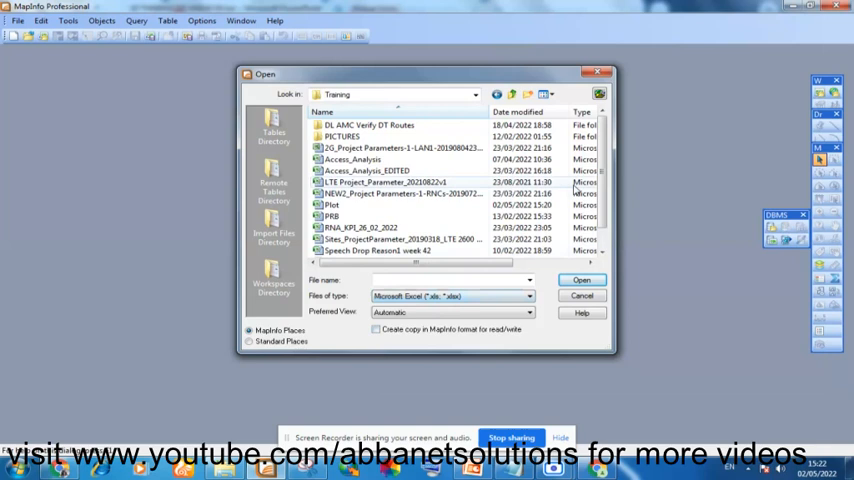
mouse_move(430, 204)
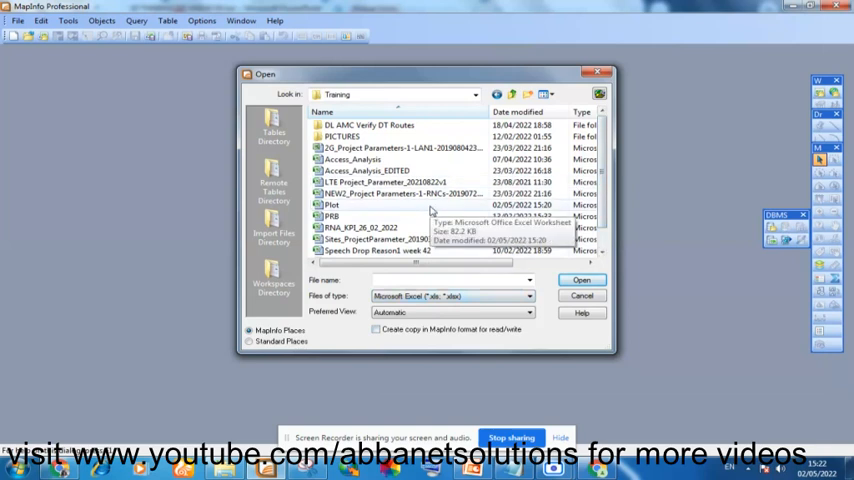
click(580, 280)
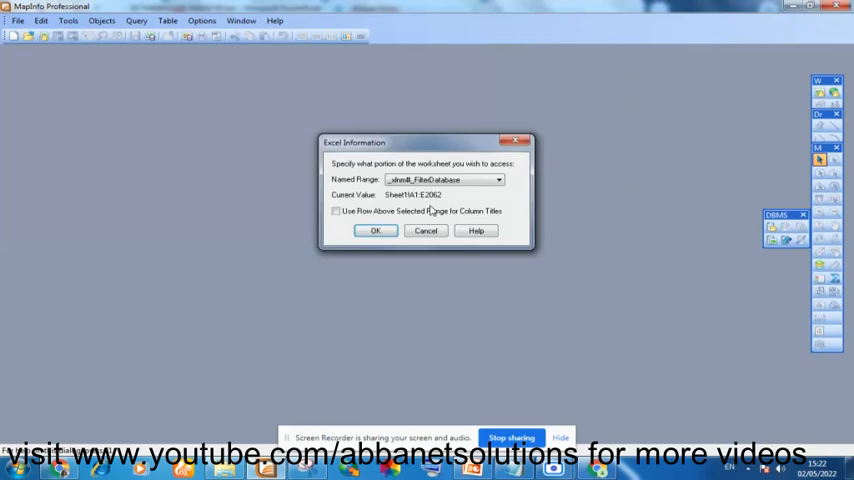
Import the worksheet using the first row as column titles and accept the field properties.
click(336, 212)
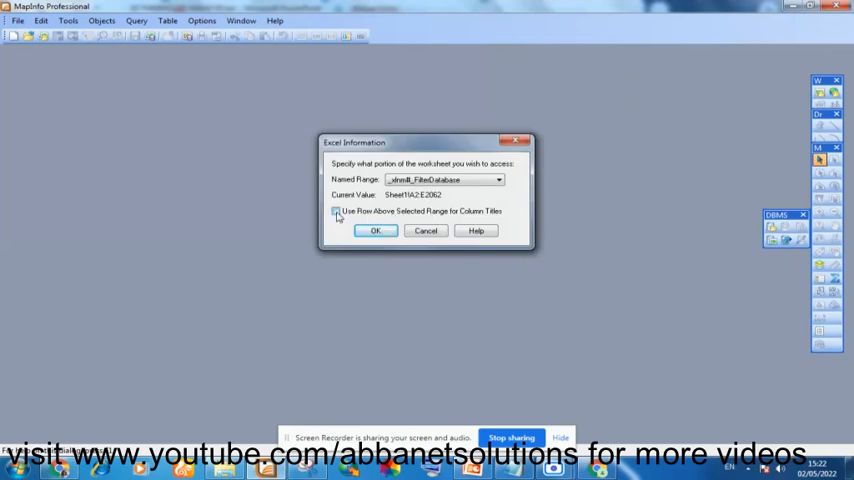
click(376, 230)
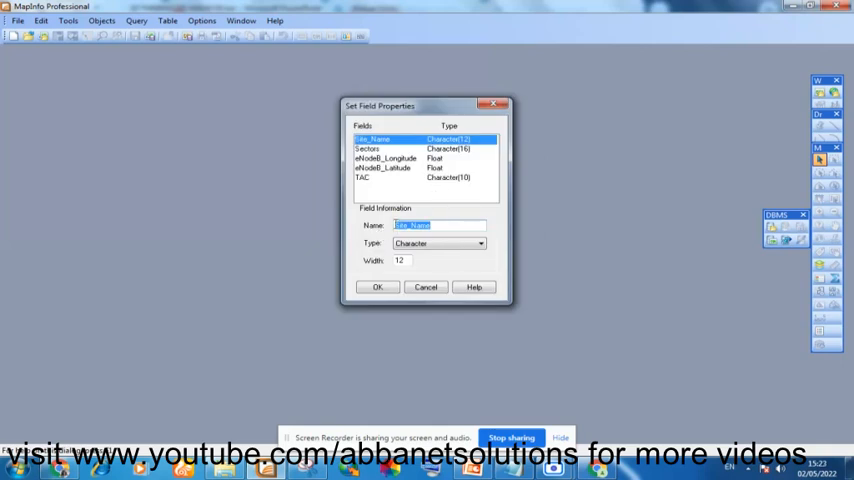
click(378, 288)
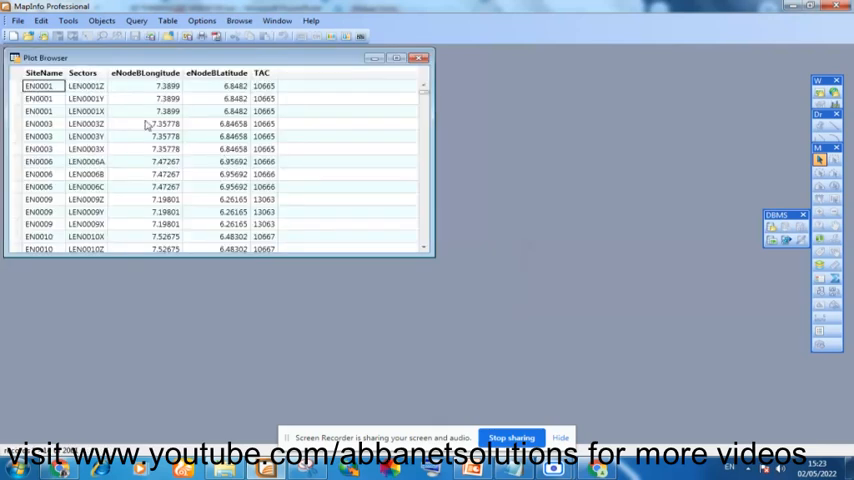
Maximize the Plot browser and start Create Points from the Table menu.
click(396, 56)
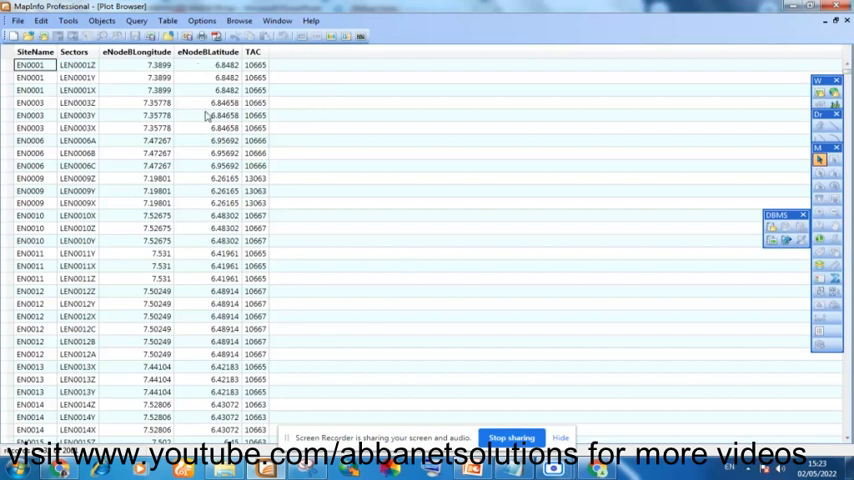
click(202, 20)
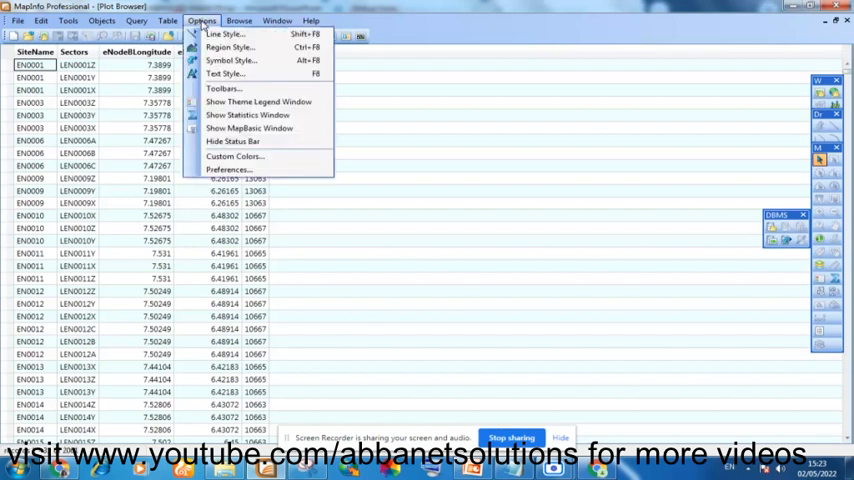
mouse_move(202, 26)
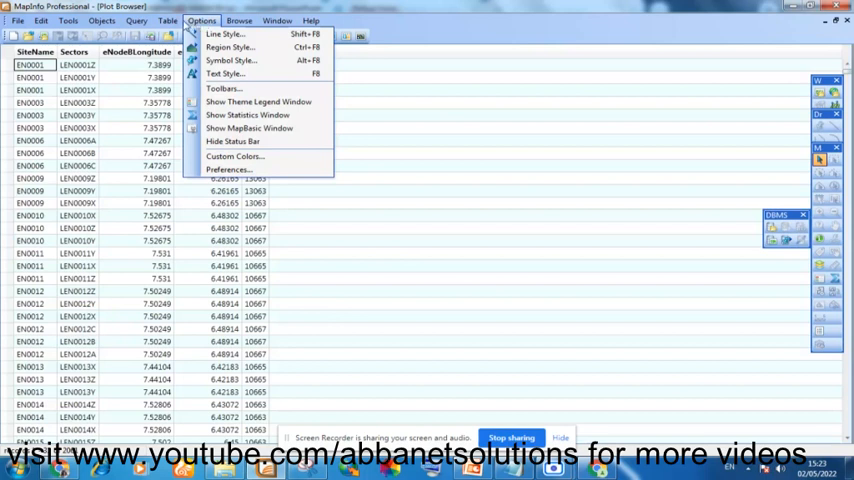
click(168, 20)
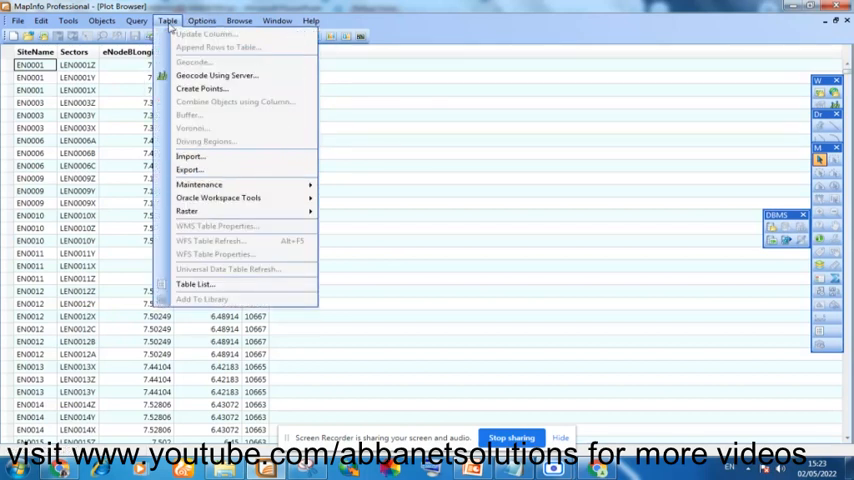
click(200, 88)
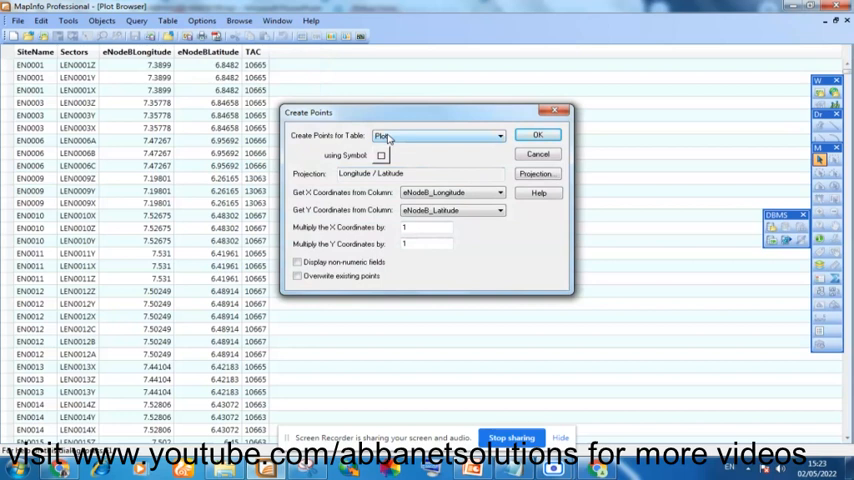
mouse_move(452, 144)
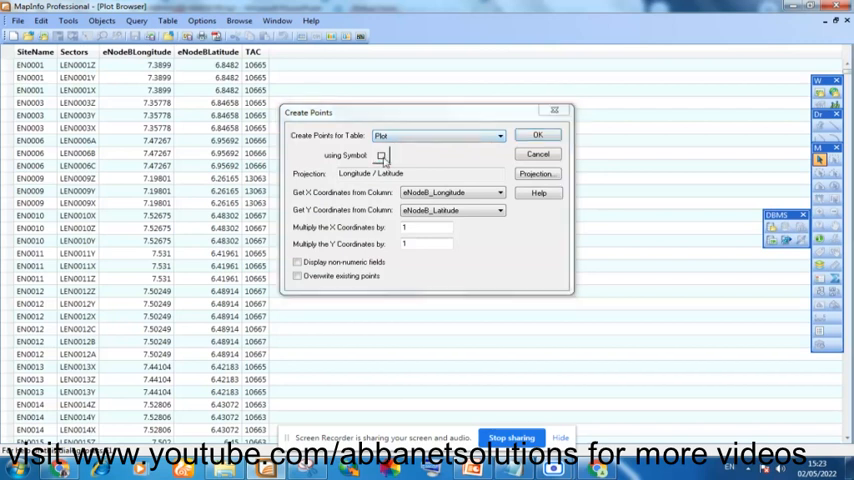
Choose a bold, bordered, dark-red MapInfo Miscellaneous club symbol for the site points.
click(380, 156)
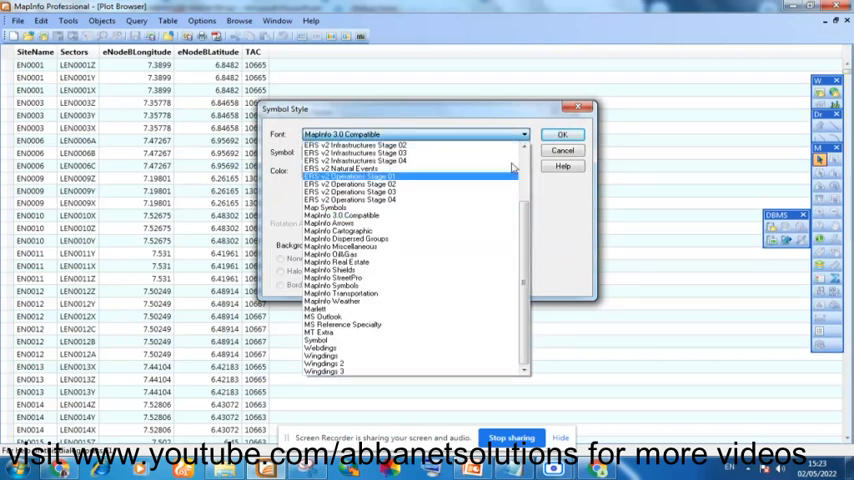
scroll(down, 3)
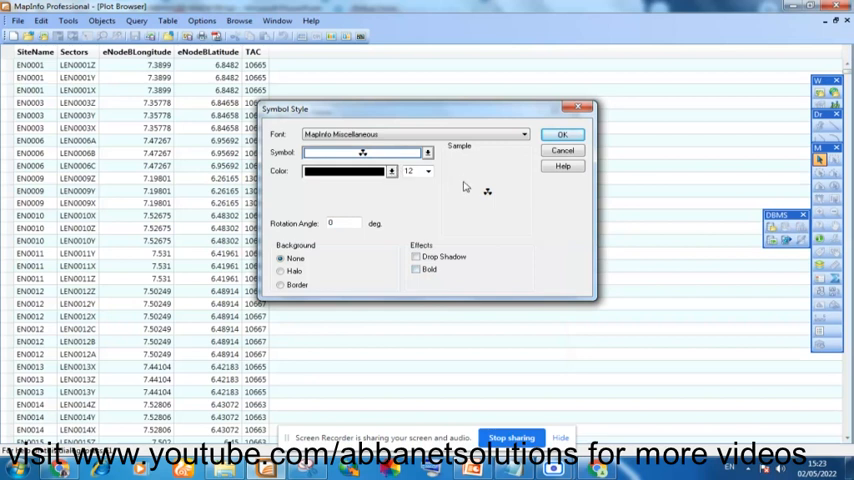
click(390, 172)
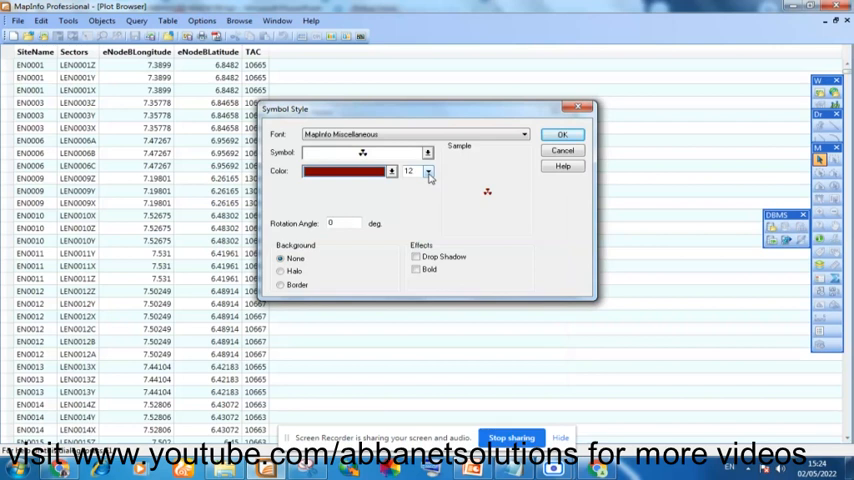
click(416, 270)
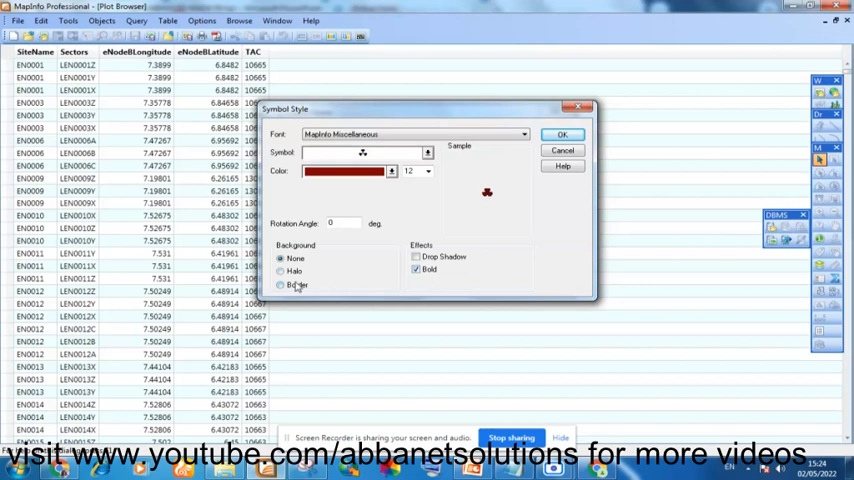
click(284, 284)
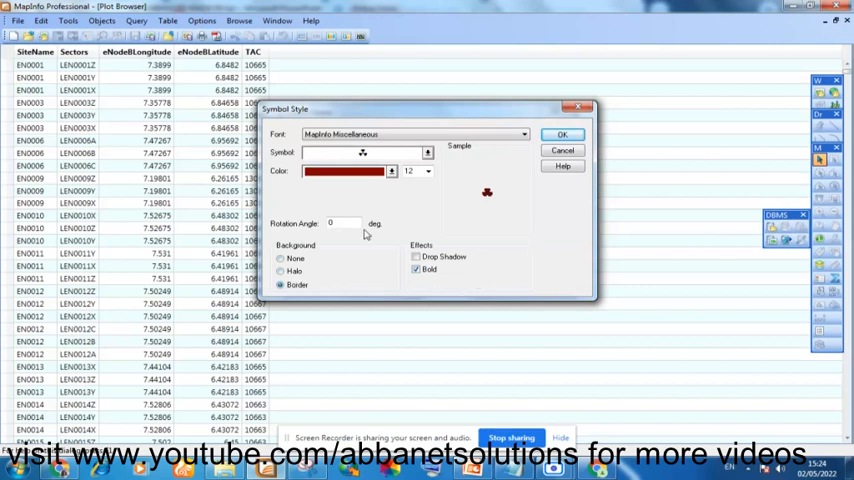
click(562, 134)
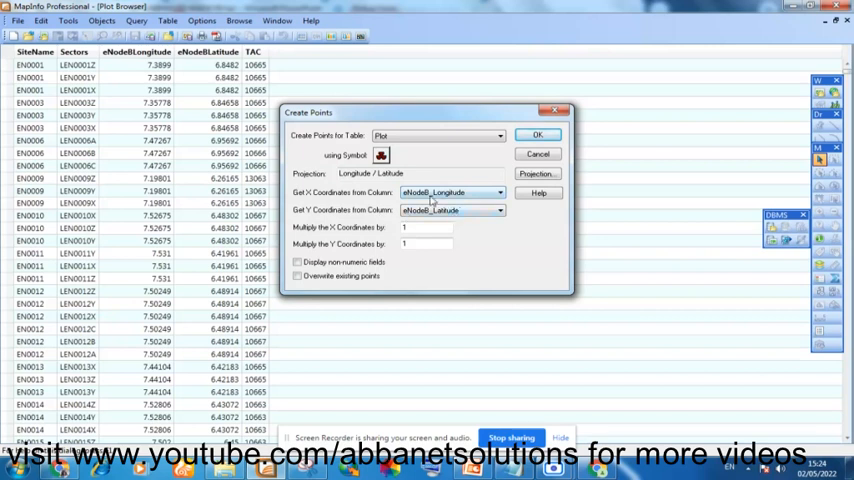
Create the points from eNodeB_Longitude/Latitude using the Longitude/Latitude (WGS 84) projection.
click(500, 192)
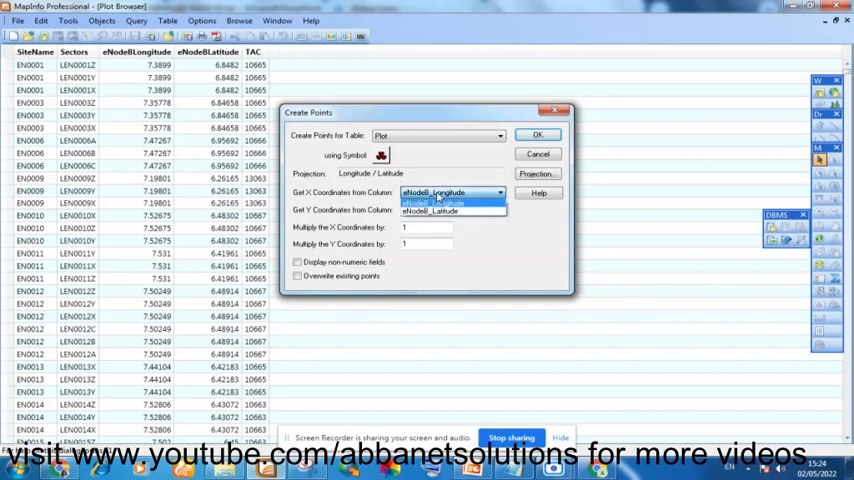
click(430, 204)
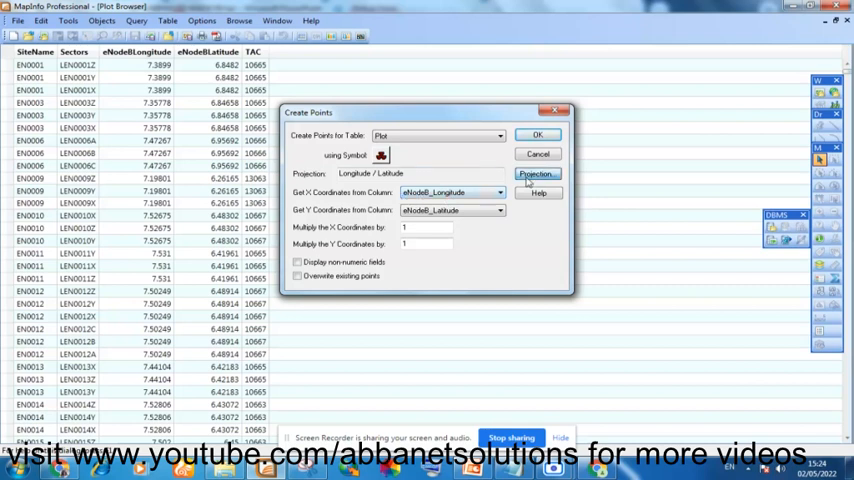
click(536, 172)
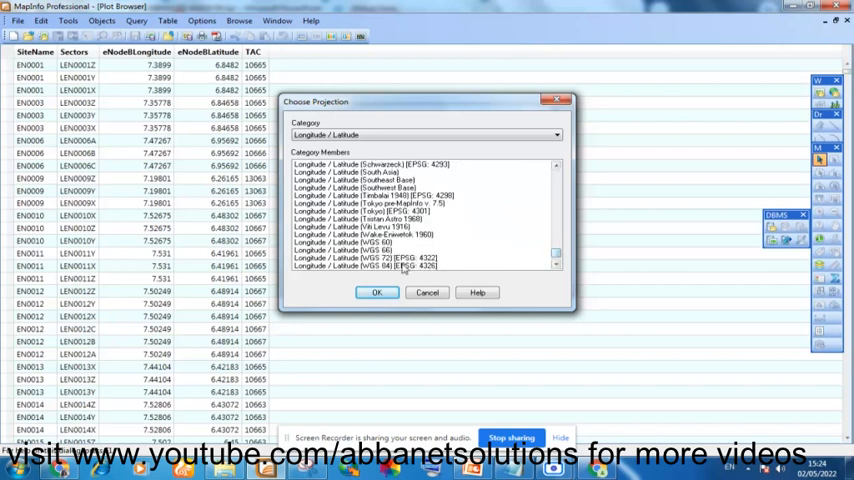
click(376, 292)
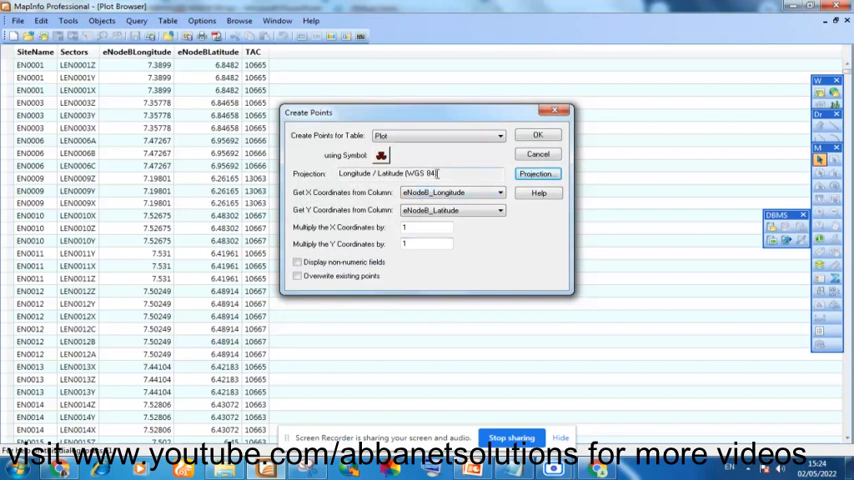
click(538, 136)
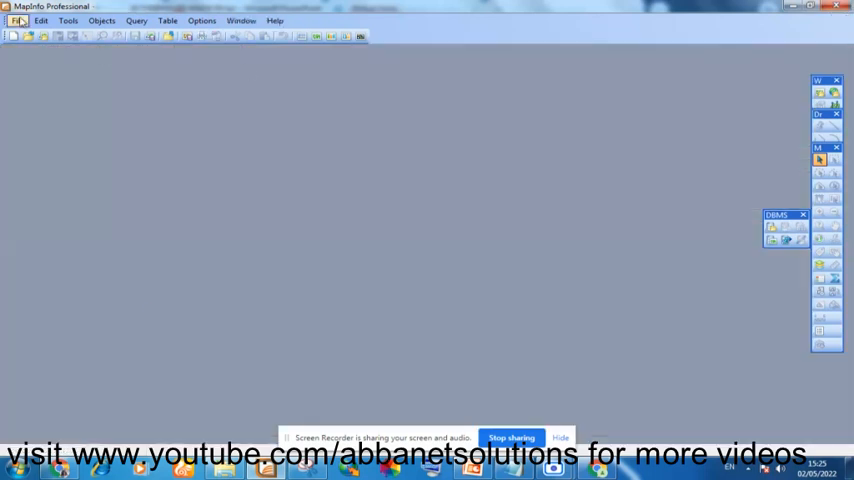
Reopen Plot.TAB from recent files and maximize its map of dark-red site points.
click(18, 20)
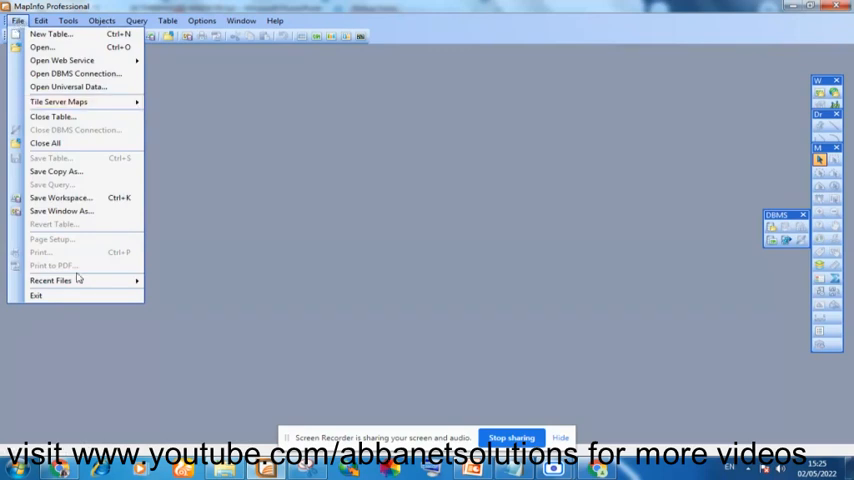
click(50, 280)
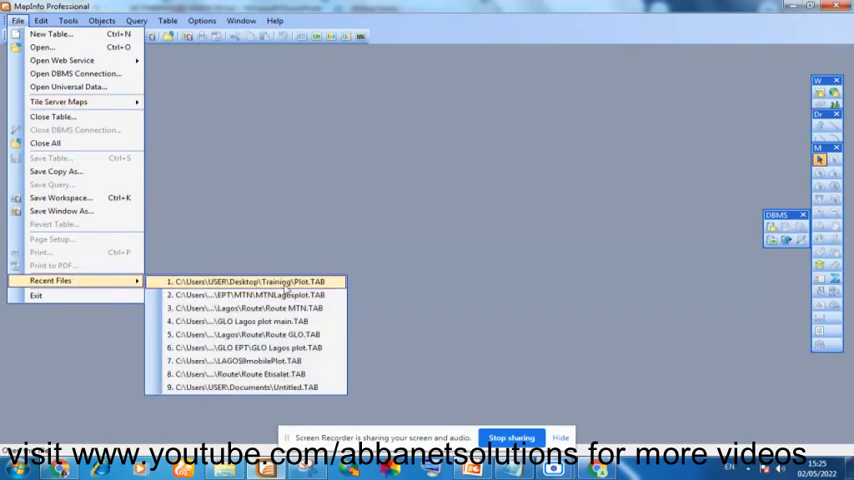
click(250, 280)
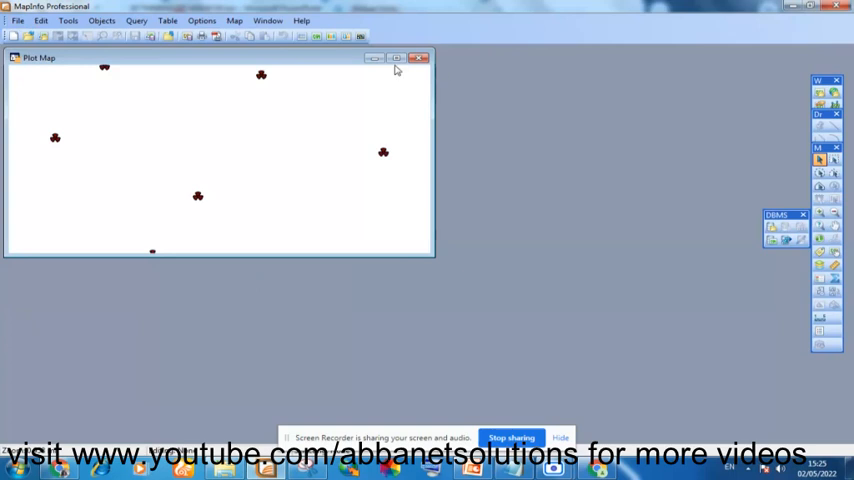
click(396, 56)
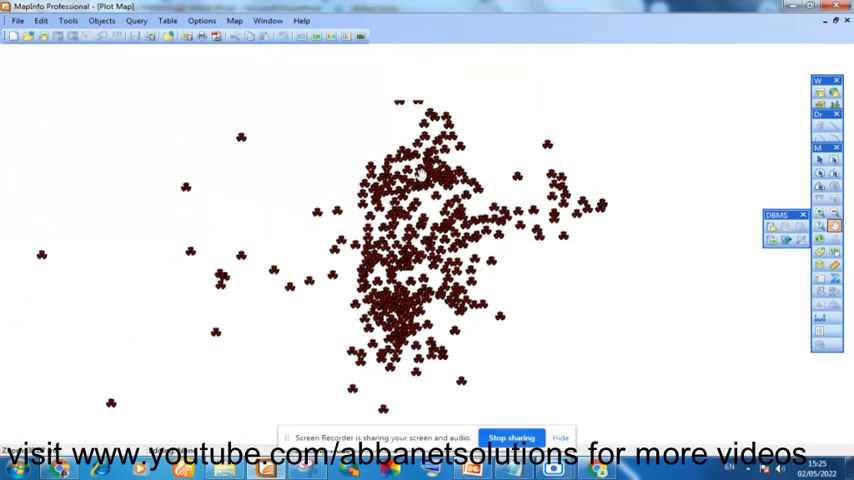
In Layer Control, turn on site-name labels for the Plot layer.
right_click(490, 156)
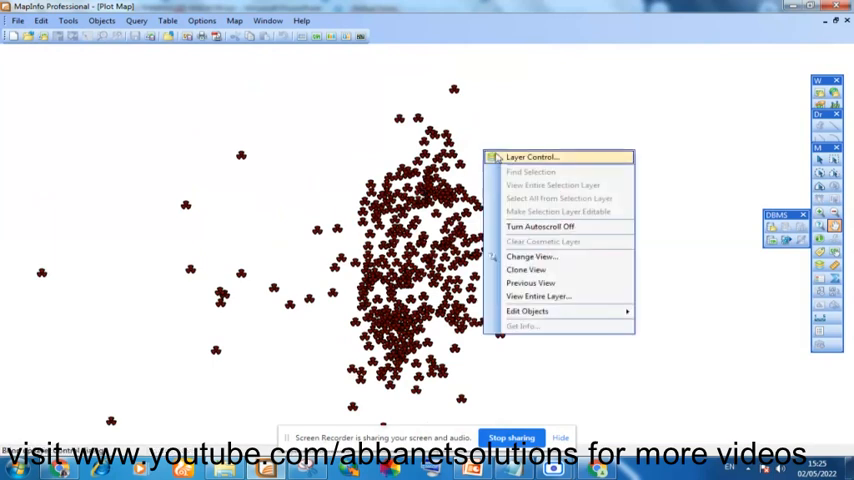
click(532, 156)
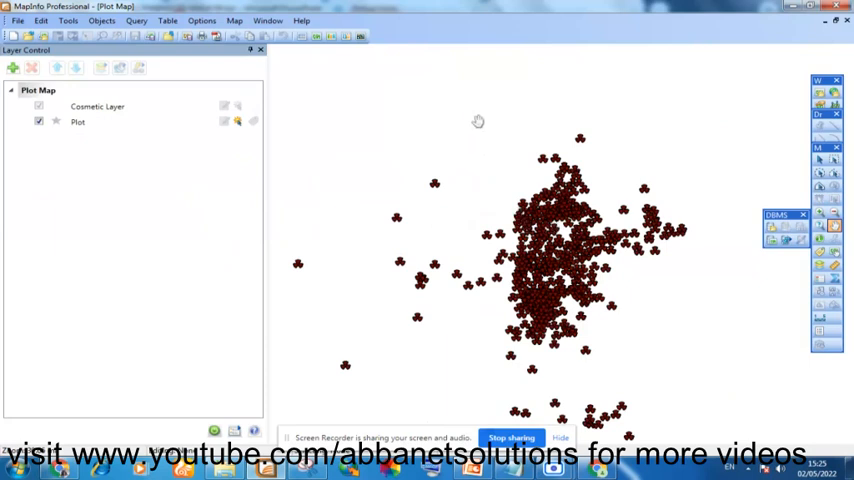
right_click(578, 210)
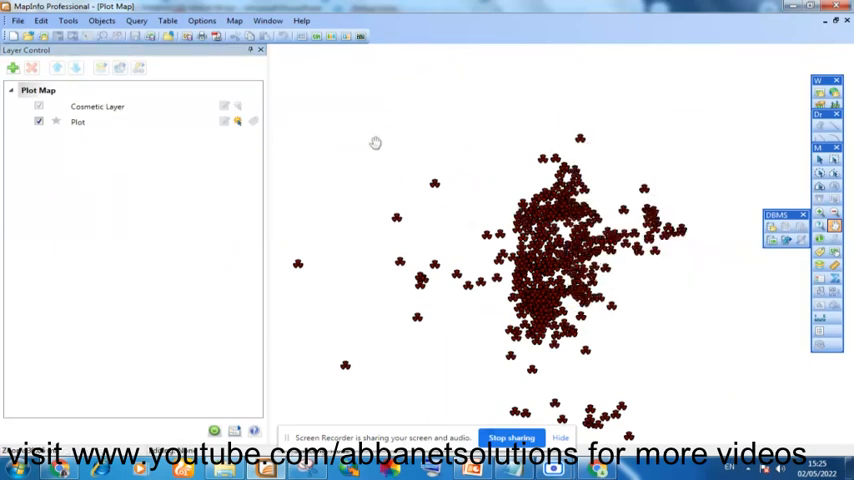
click(78, 120)
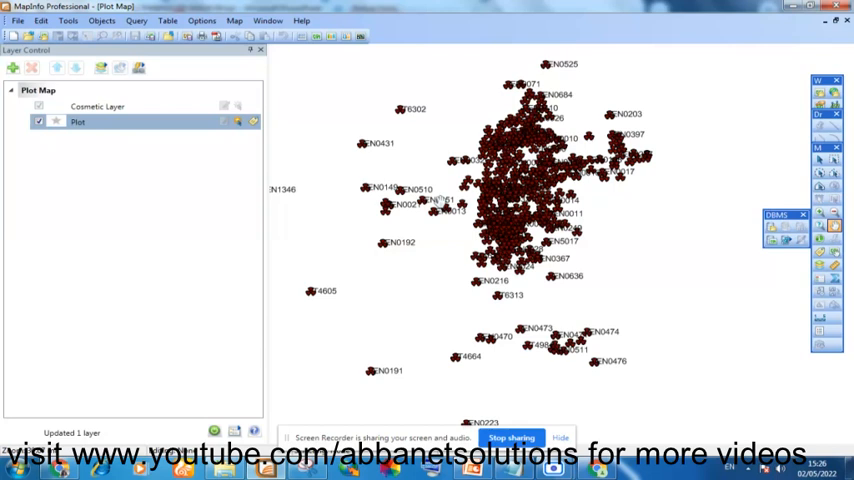
mouse_move(396, 148)
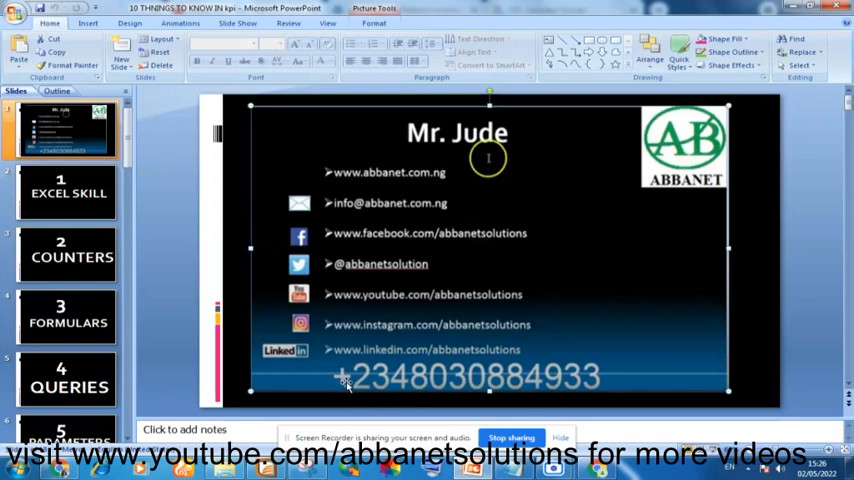
mouse_move(628, 312)
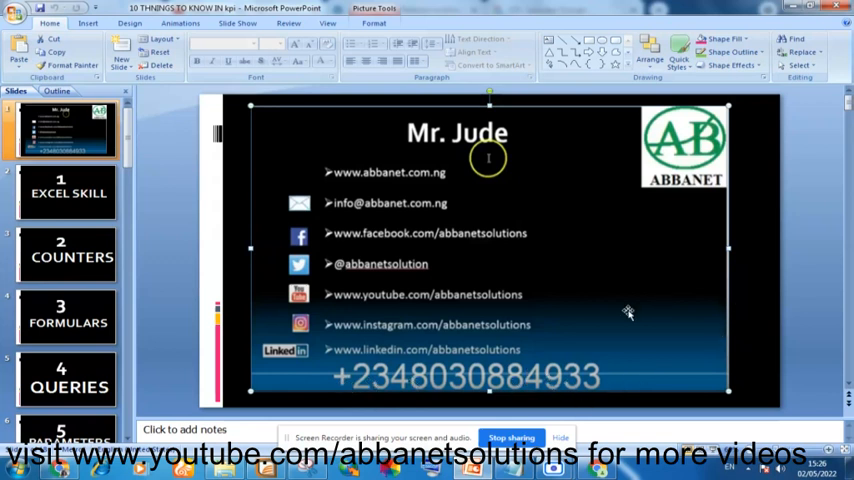
mouse_move(536, 356)
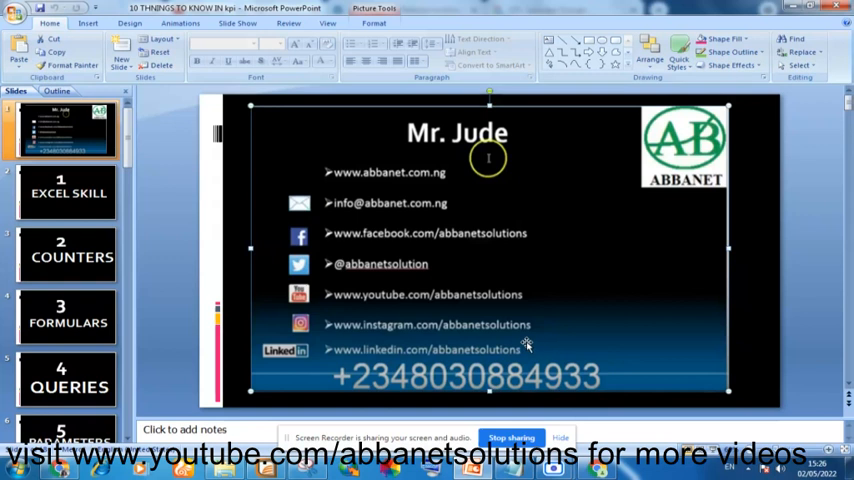
mouse_move(504, 264)
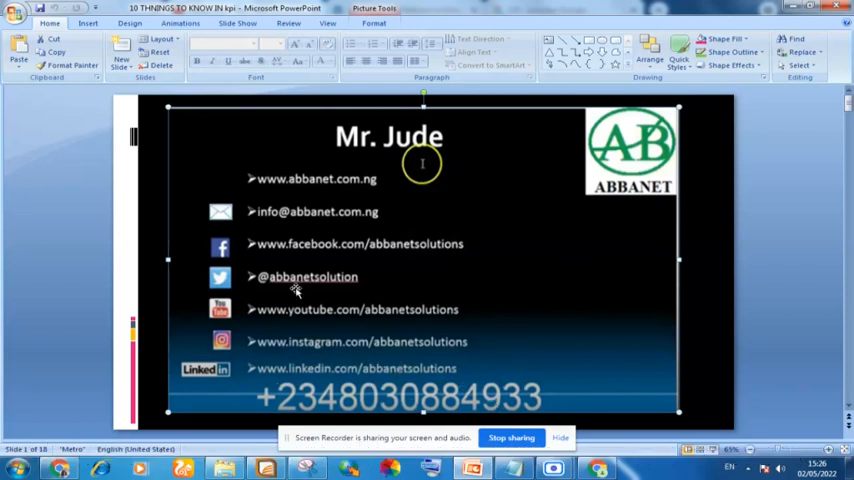
mouse_move(508, 352)
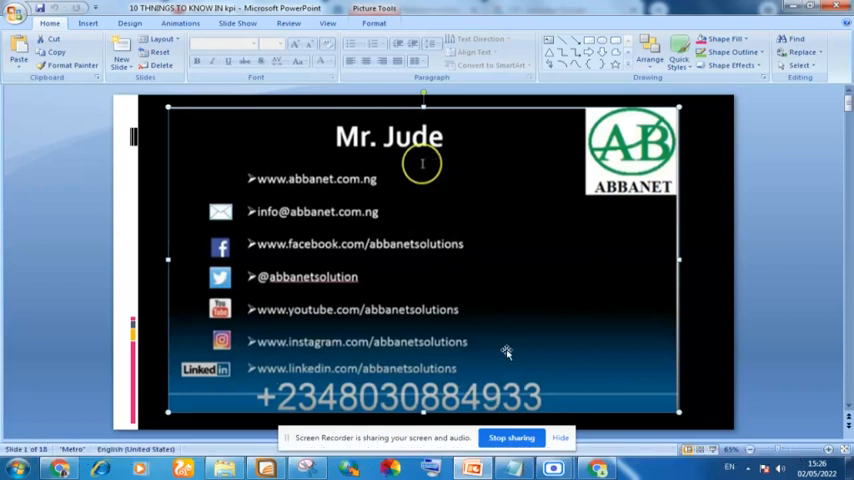